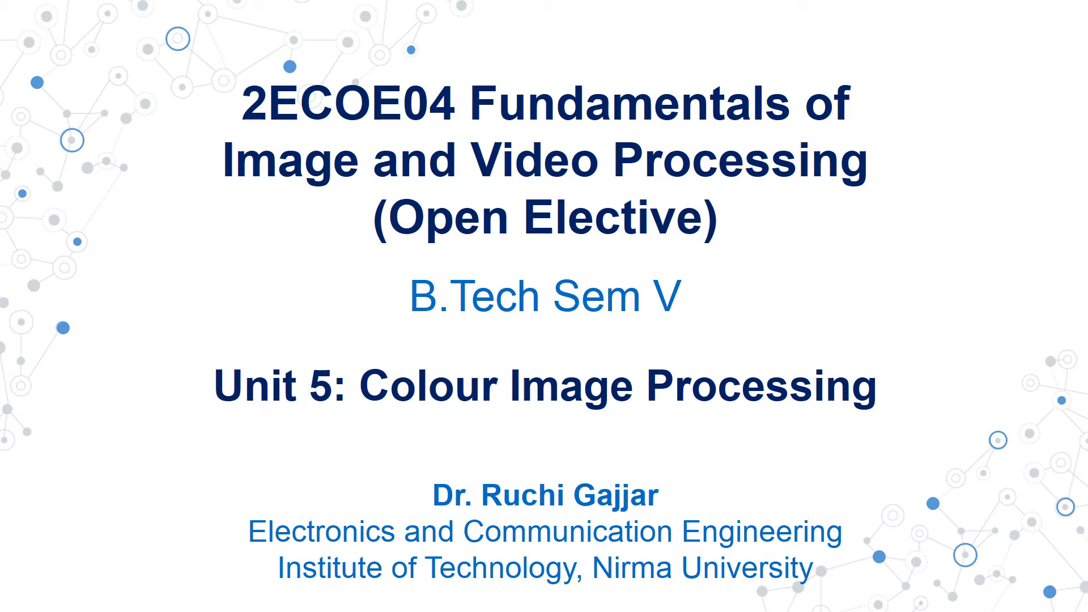
{"action": "key", "text": "Right"}
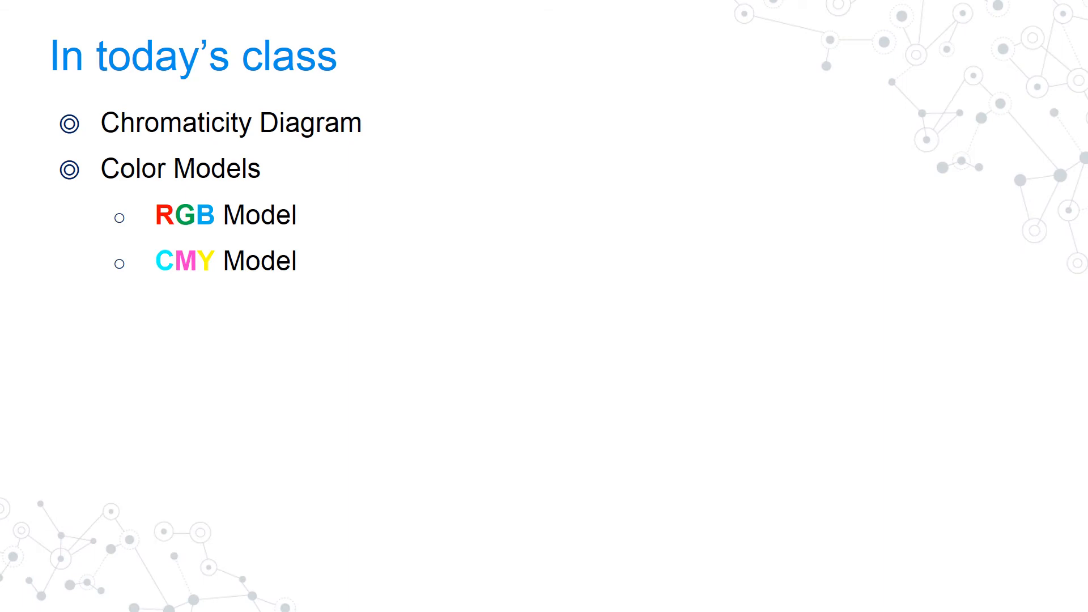